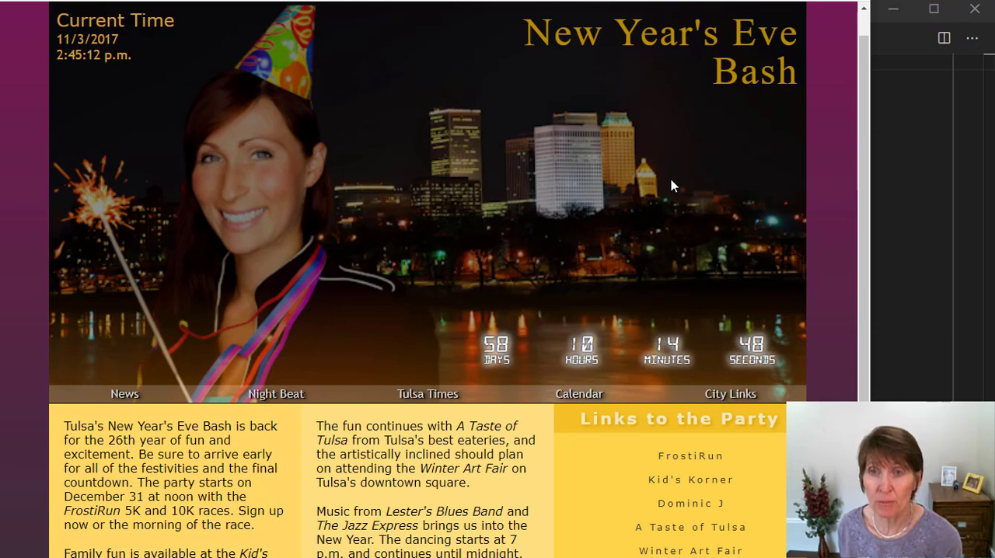
pyautogui.moveTo(681, 210)
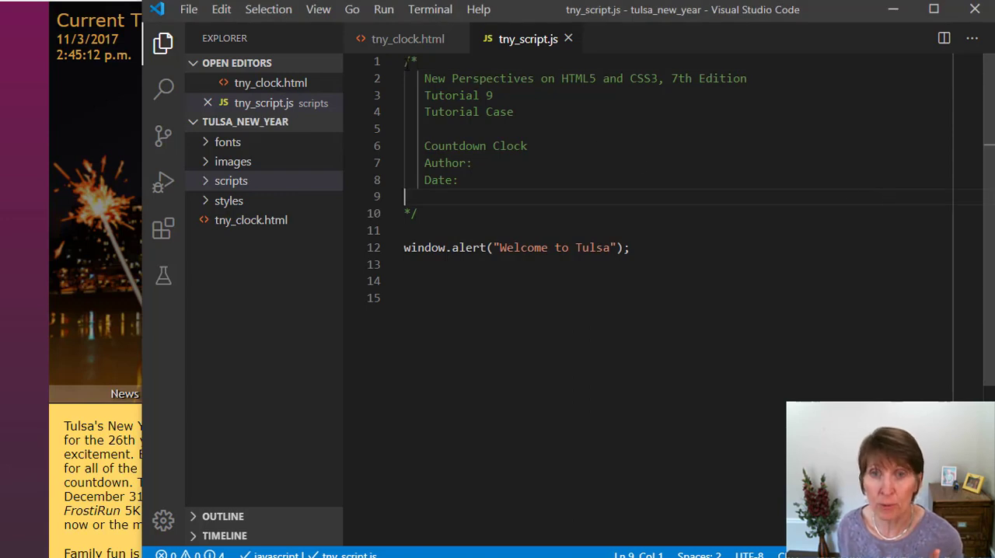
# - Place the cursor at the top of tny_script.js, above the header comment
pyautogui.click(412, 60)
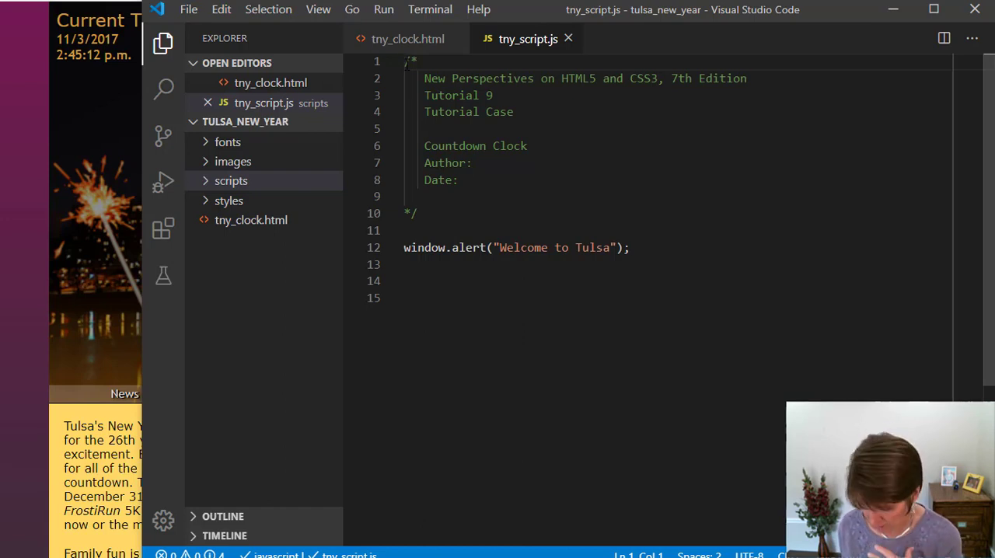
# - Insert a new first line reading "use strict"; above the header comment
pyautogui.press('Enter')
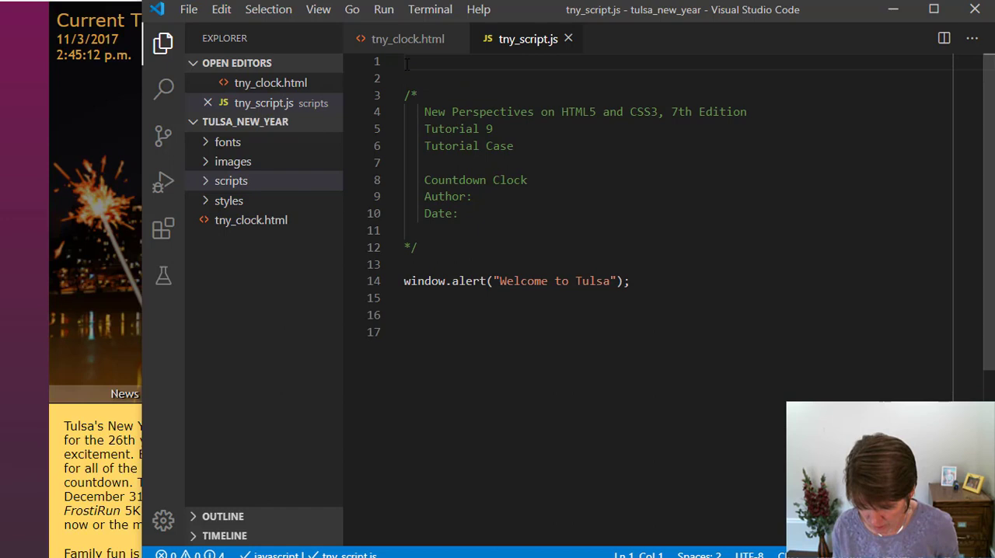
pyautogui.write('"use str')
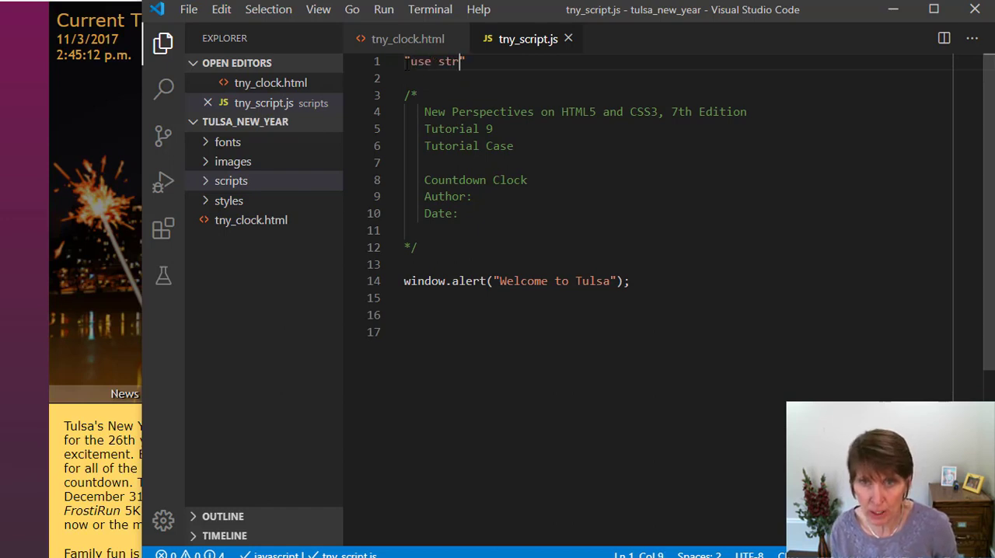
pyautogui.write('ict')
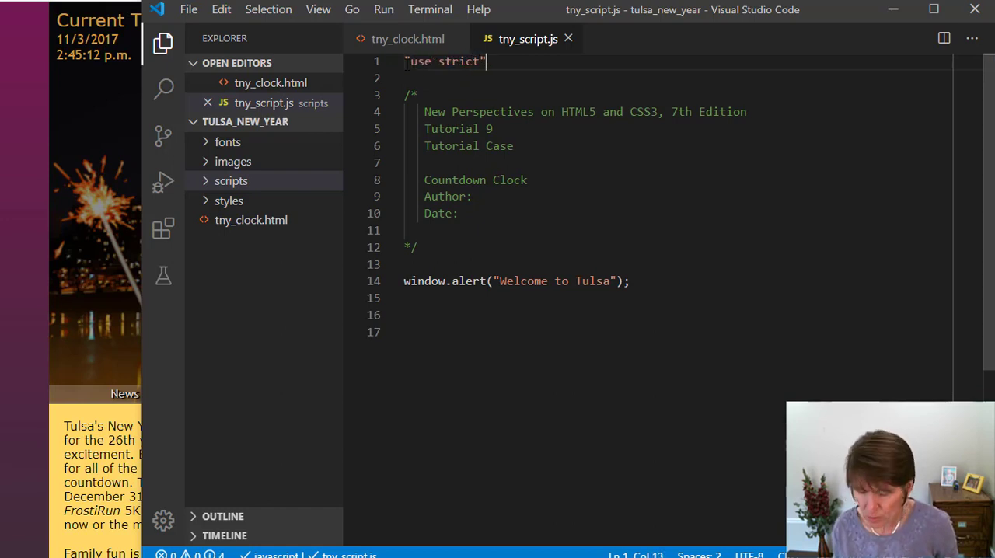
pyautogui.write(';')
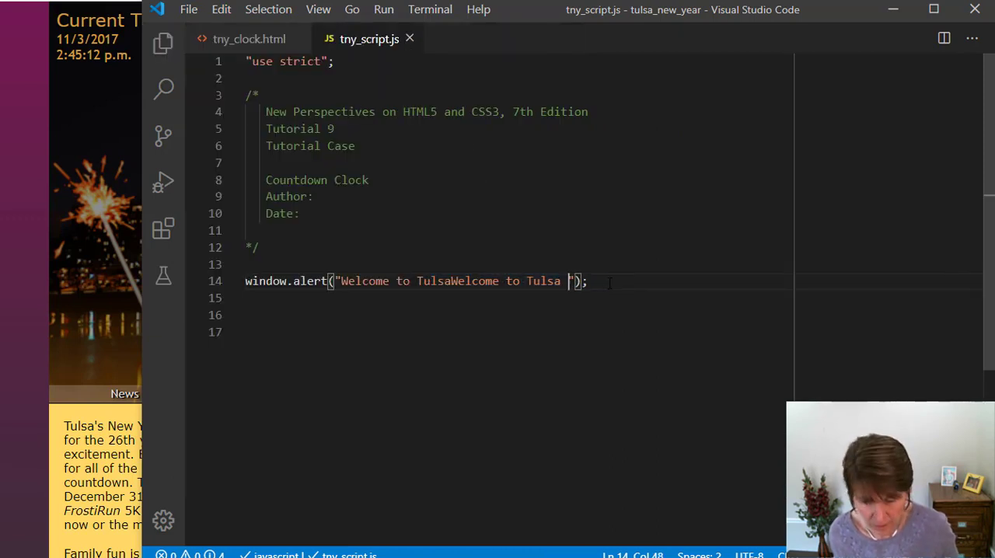
# - Append "Welcome to Tulsa" three more times inside the alert string
pyautogui.write('Welcome to Tulsa')
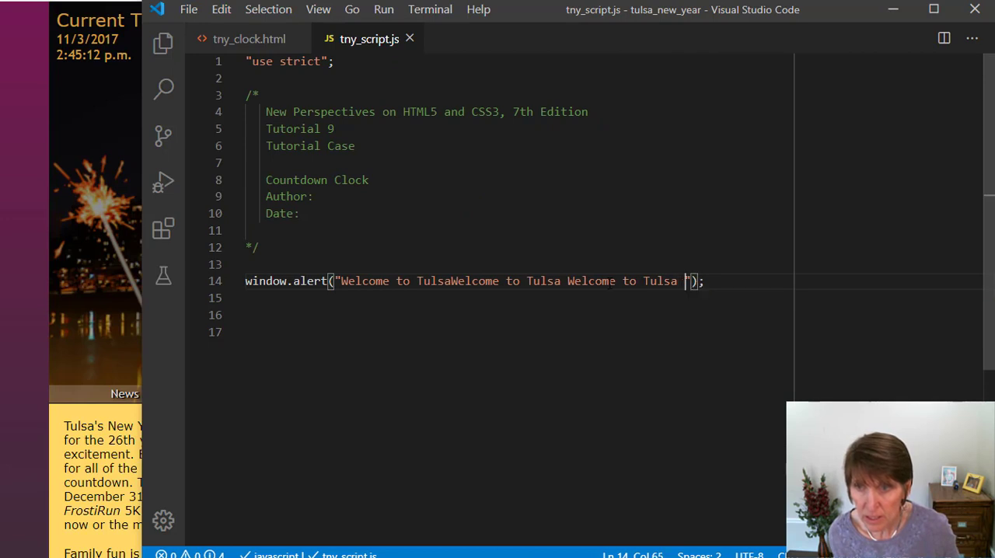
pyautogui.write('Welcome to Tulsa')
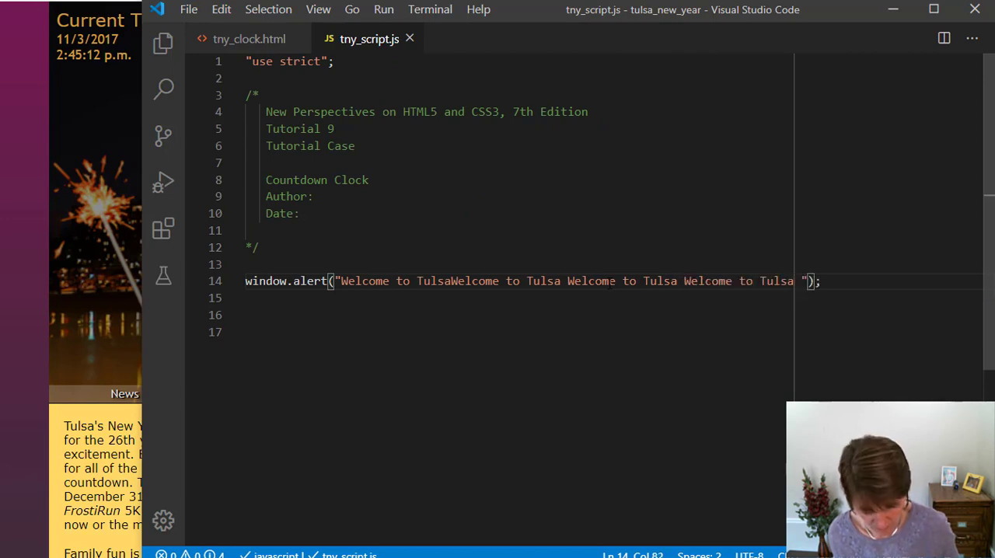
pyautogui.write('Welcome to Tulsa')
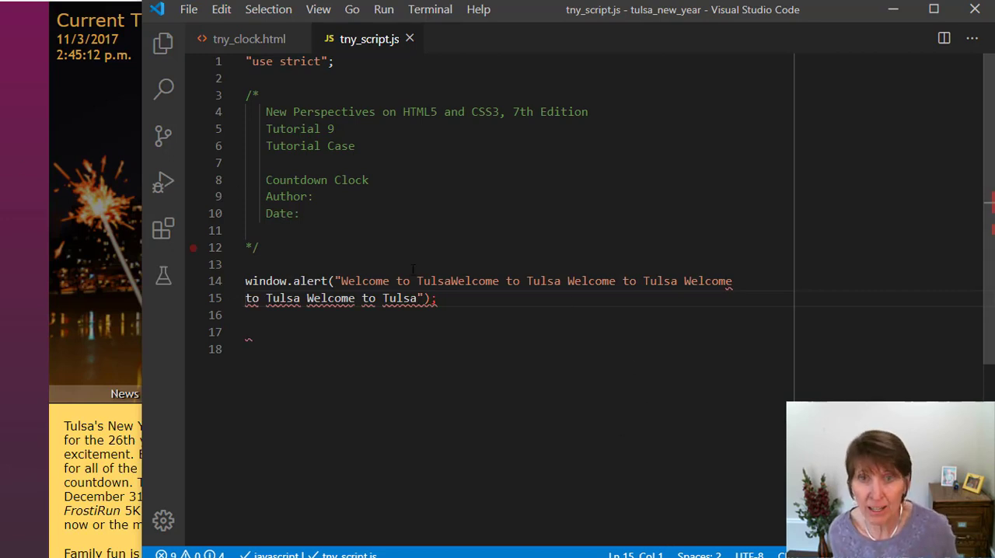
pyautogui.moveTo(495, 319)
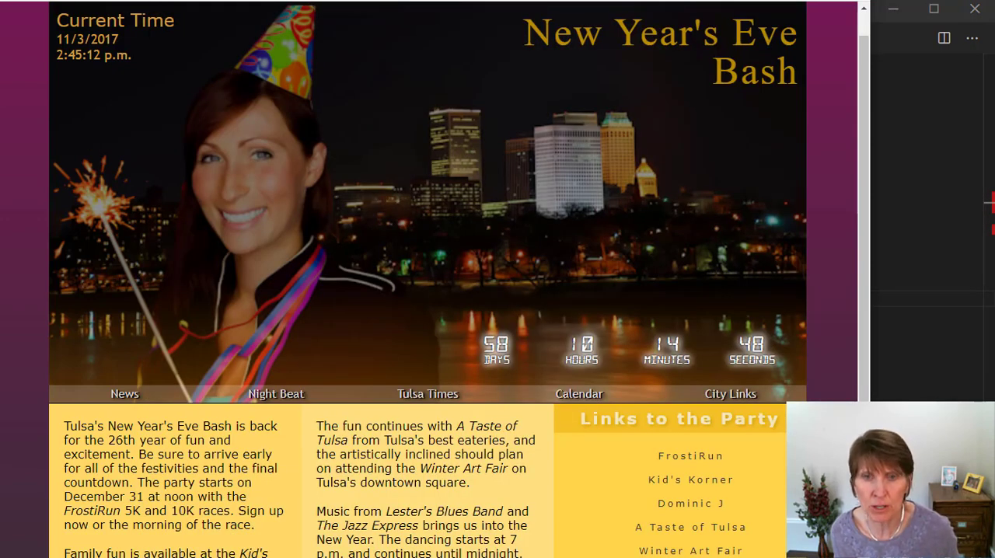
pyautogui.moveTo(374, 40)
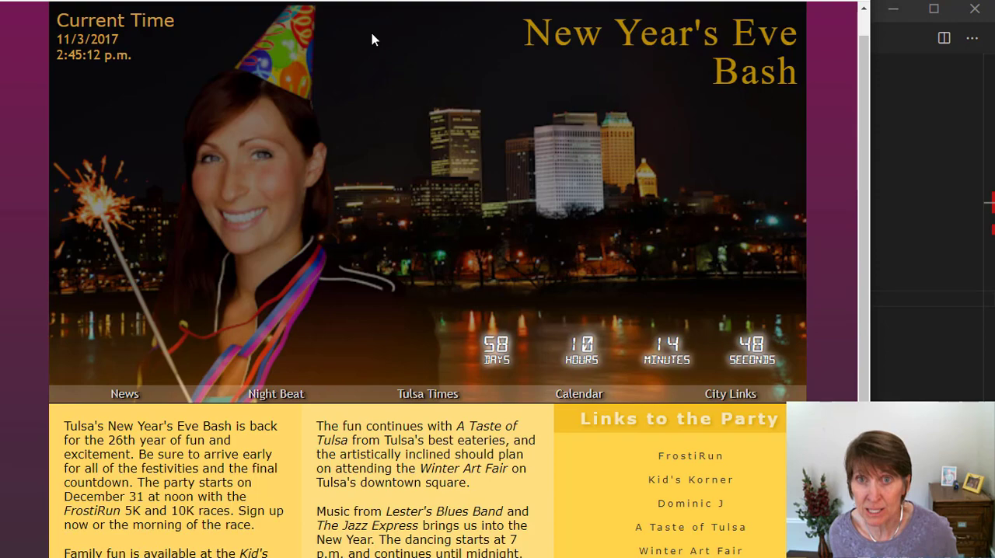
pyautogui.moveTo(466, 68)
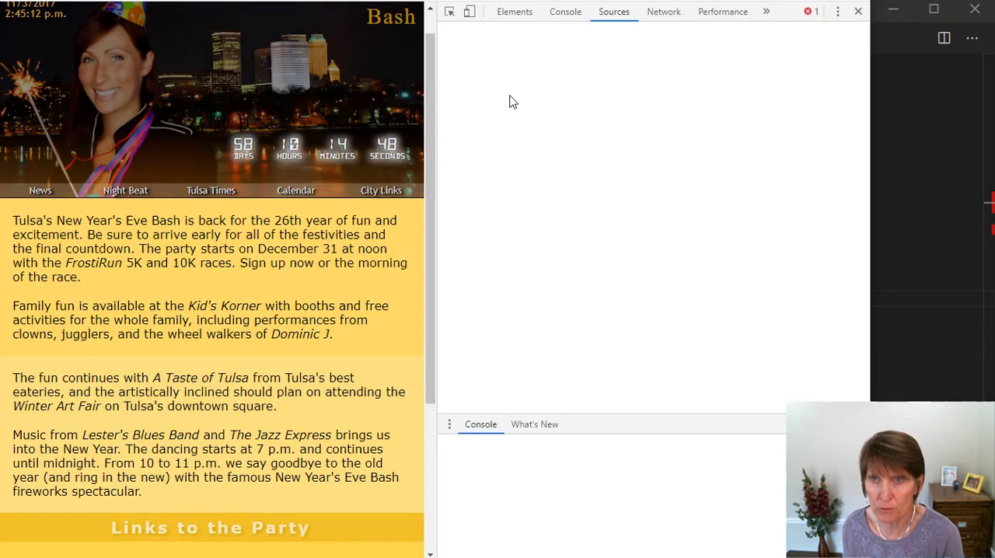
# - Check the Console's line 14 syntax error, then open scripts > tny_script.js in Sources
pyautogui.click(565, 11)
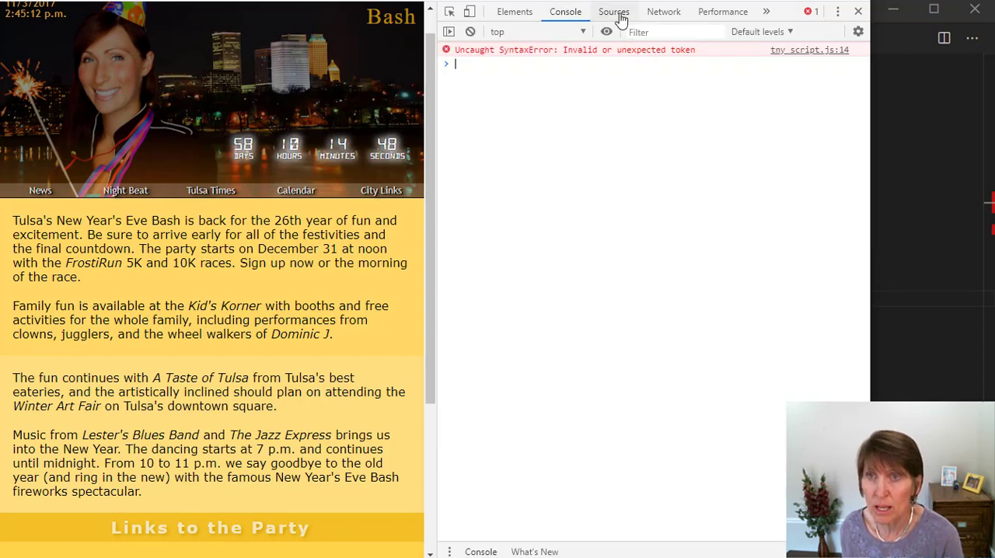
pyautogui.click(613, 11)
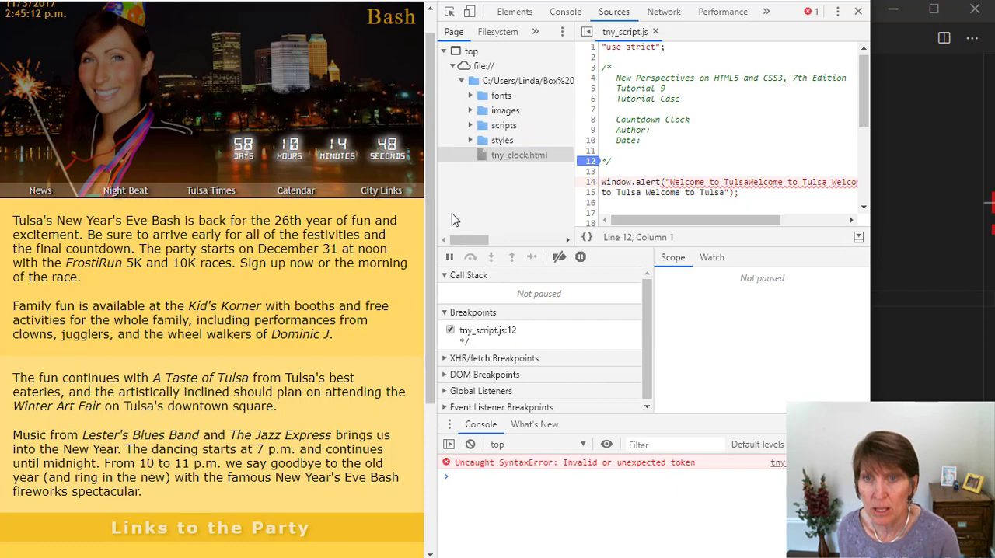
pyautogui.click(503, 125)
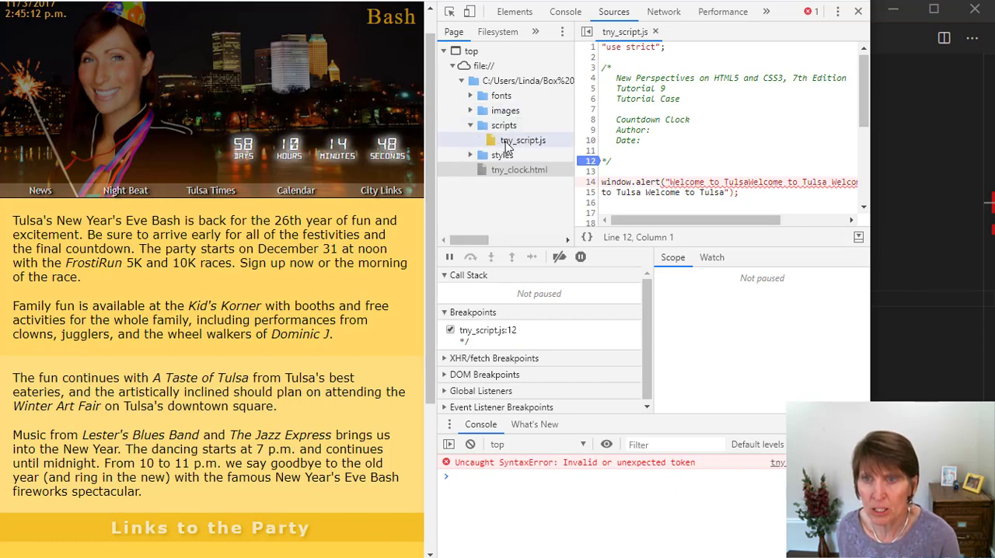
pyautogui.click(522, 140)
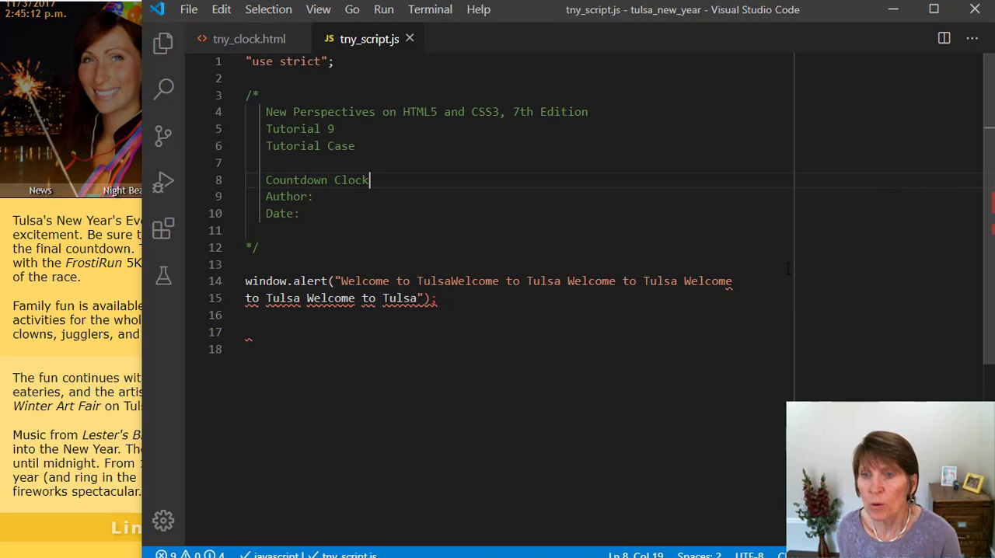
pyautogui.moveTo(750, 284)
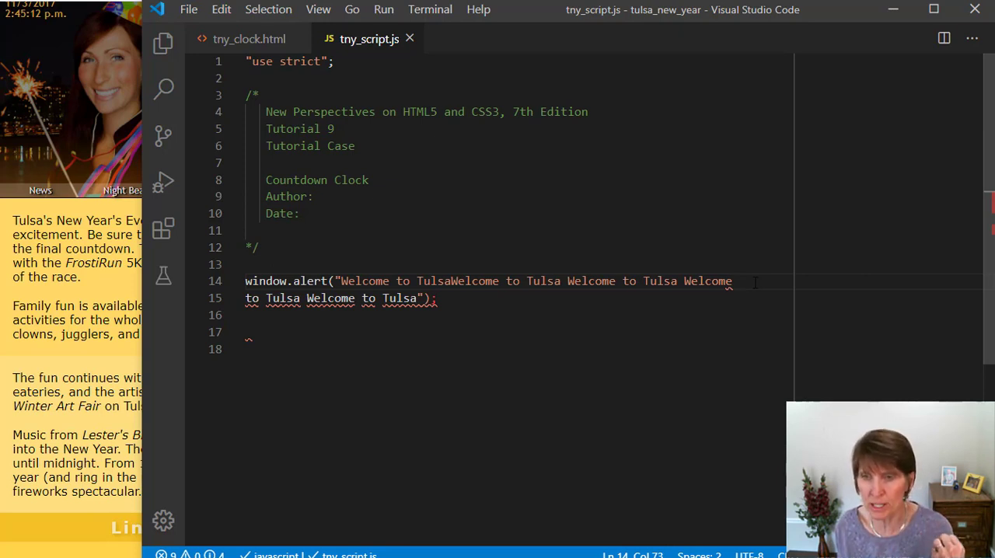
pyautogui.write('\\')
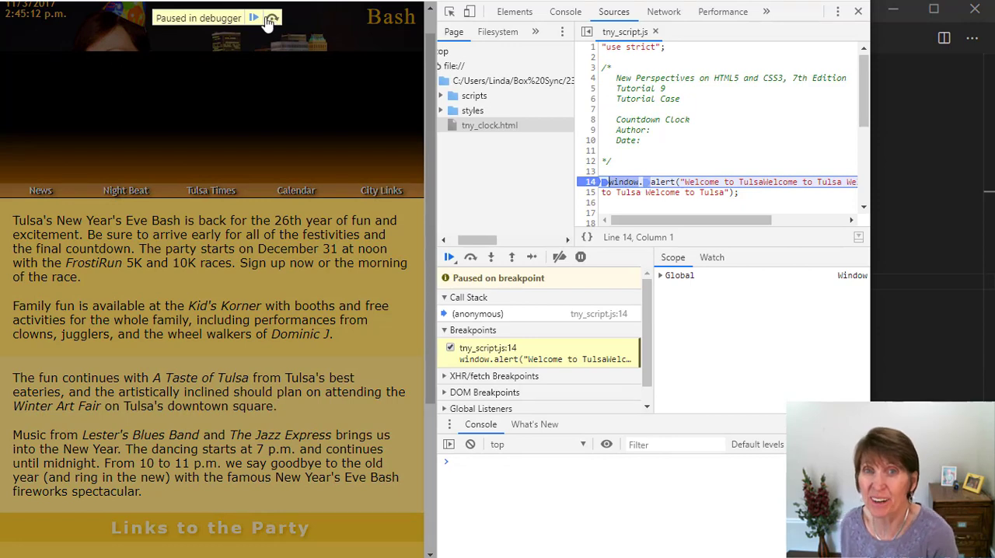
# - Resume execution from the line 14 breakpoint to show the Welcome to Tulsa alert
pyautogui.click(253, 18)
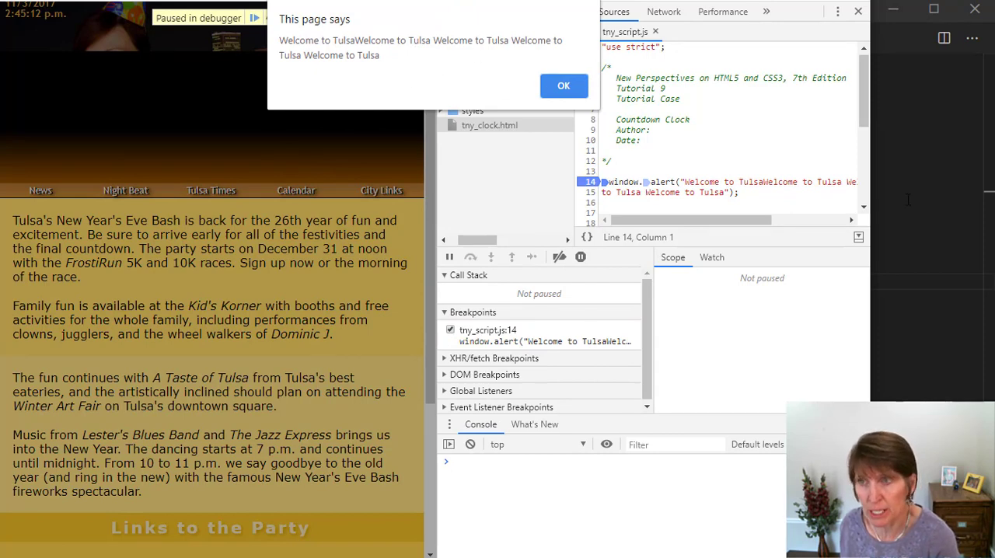
pyautogui.click(564, 85)
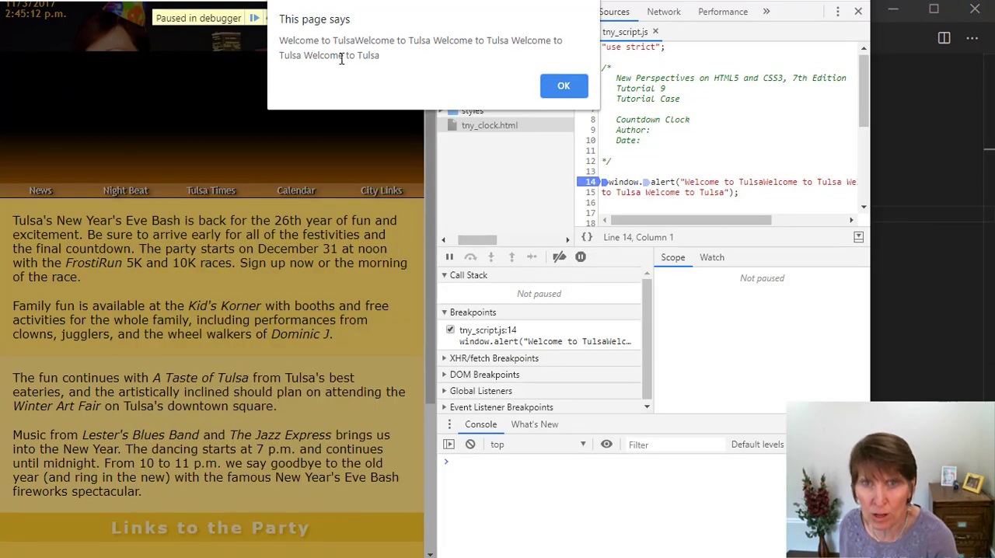
pyautogui.click(564, 86)
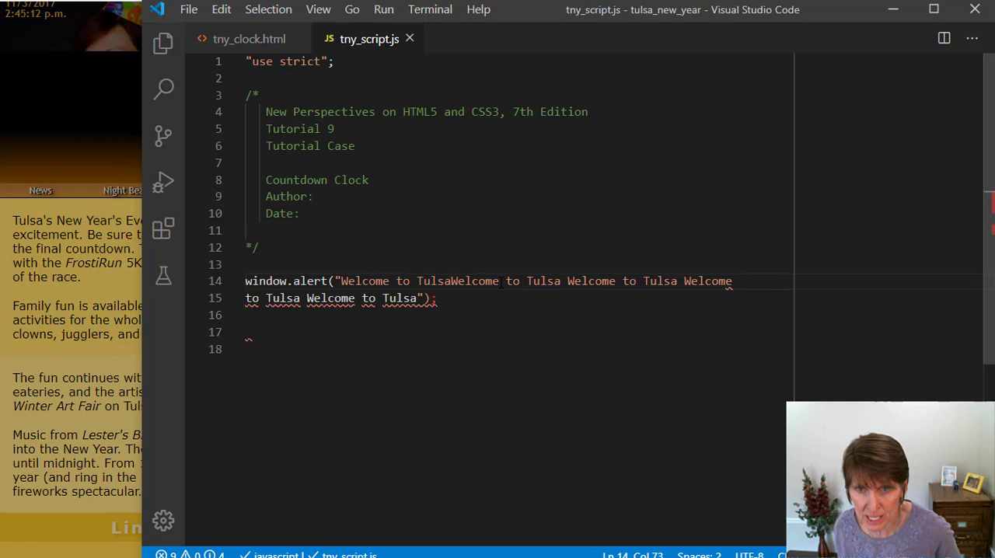
# - Type a space at the end of line 14 inside the alert string
pyautogui.write('" "')
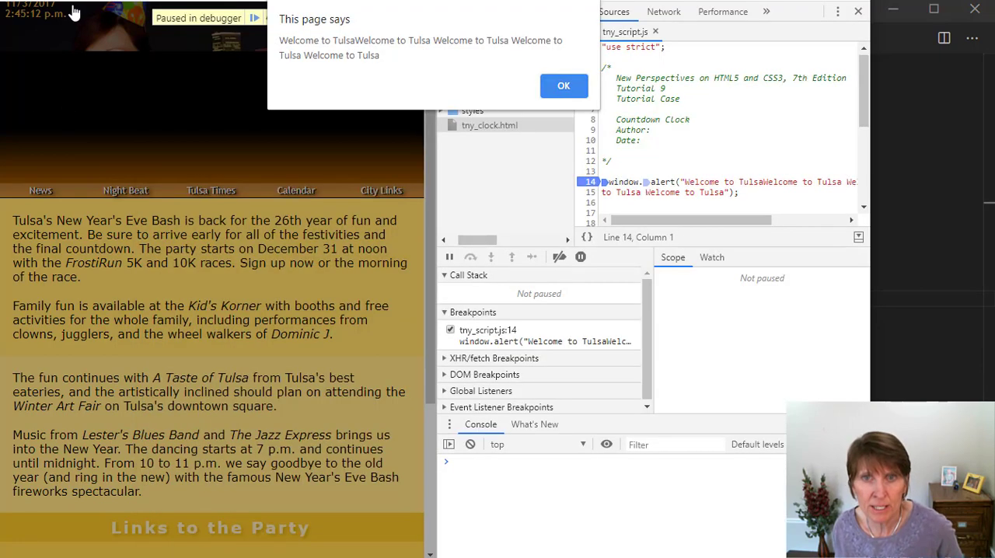
# - Reload, clear the line 14 breakpoint, and resume to display the two-line alert message
pyautogui.click(563, 86)
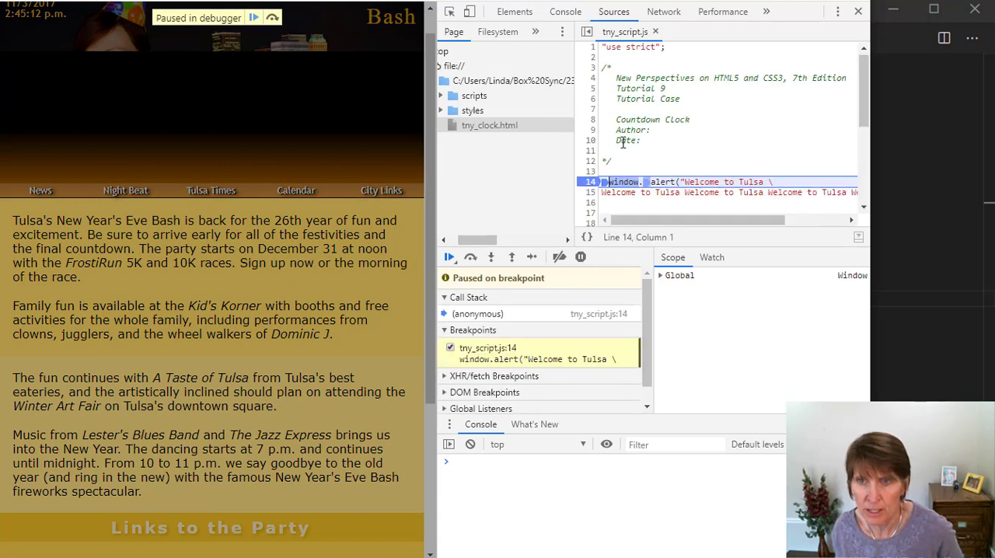
pyautogui.click(450, 348)
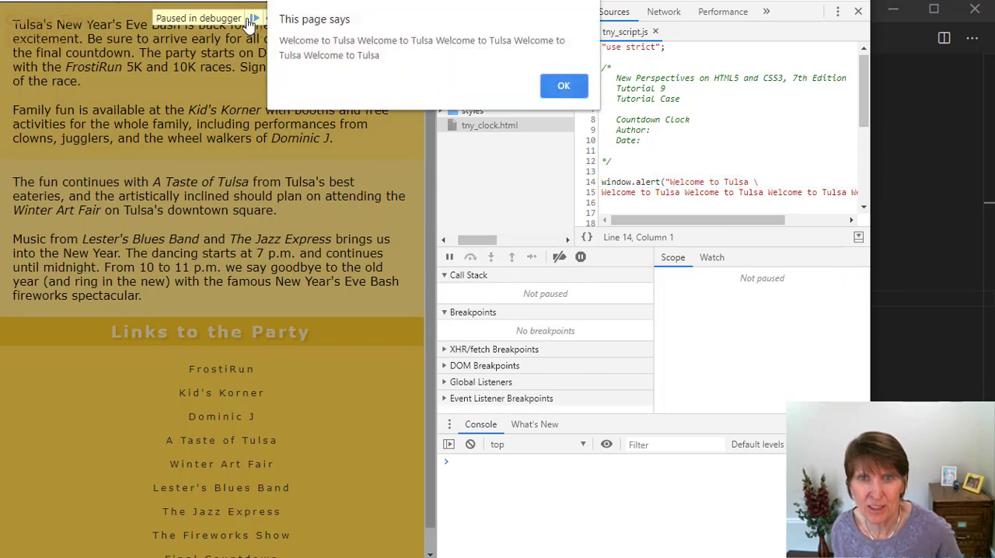
pyautogui.click(563, 86)
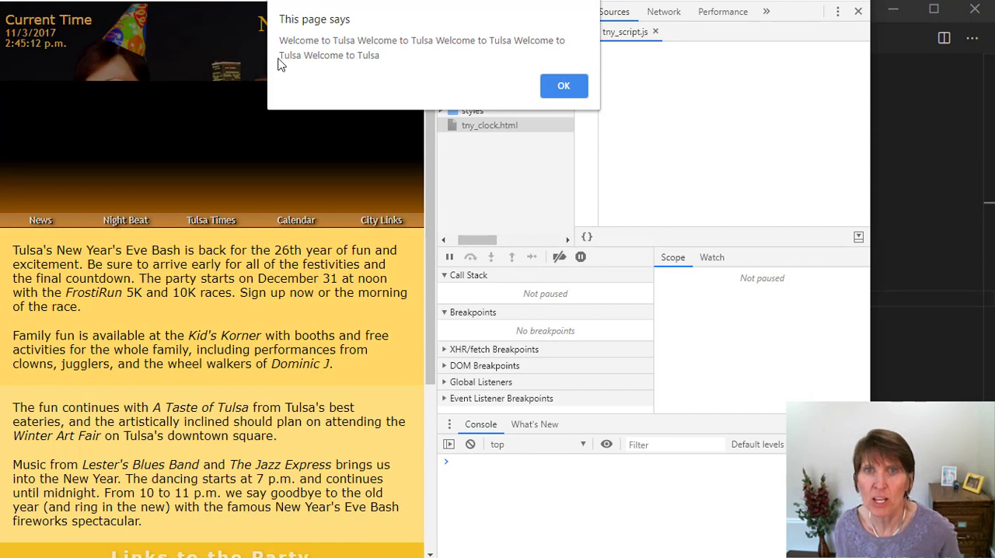
pyautogui.click(564, 86)
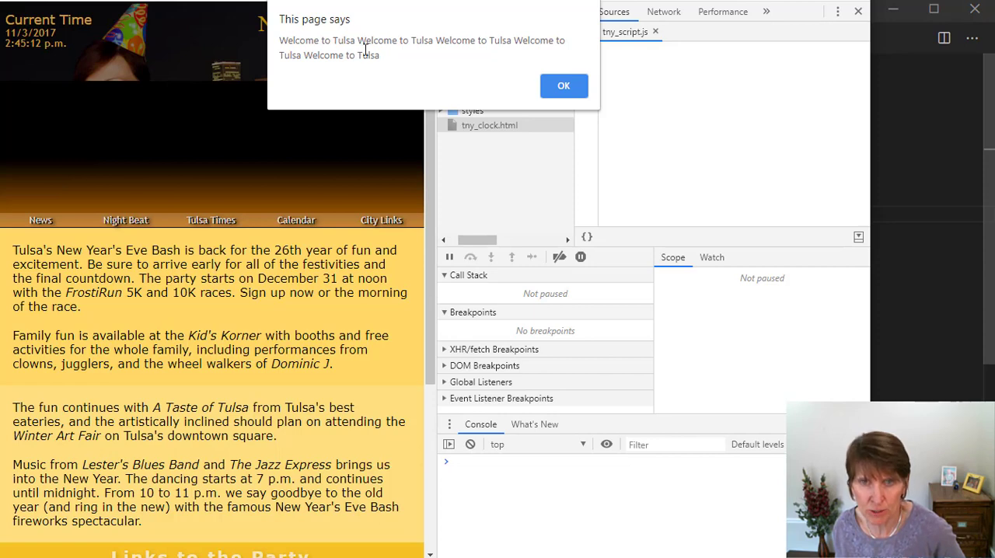
pyautogui.click(563, 85)
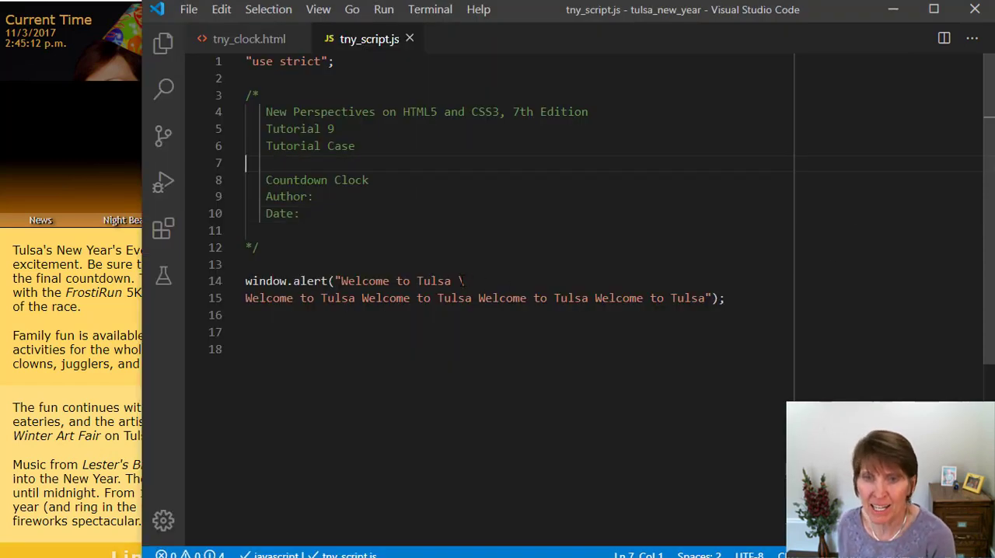